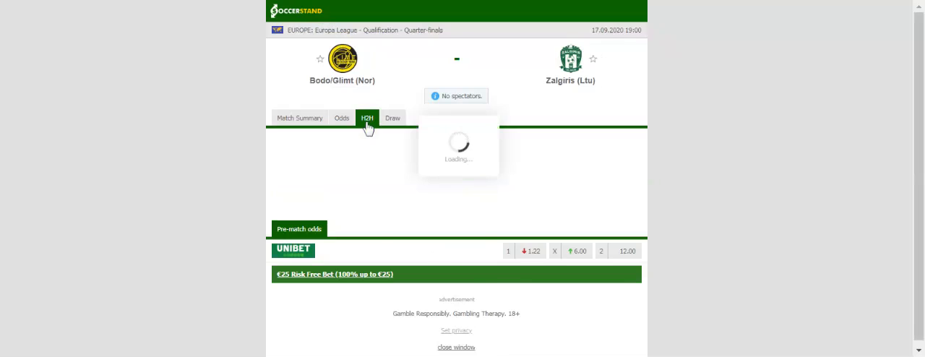
# Step: Open the H2H comparison and filter it to Bodo/Glimt's home matches
pyautogui.click(367, 117)
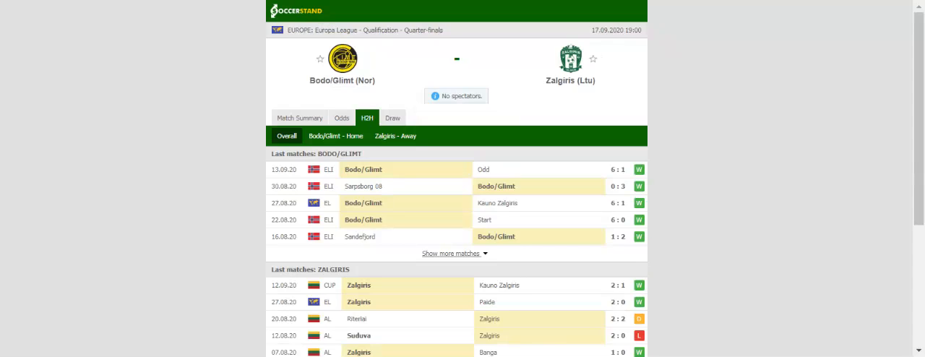
pyautogui.moveTo(353, 137)
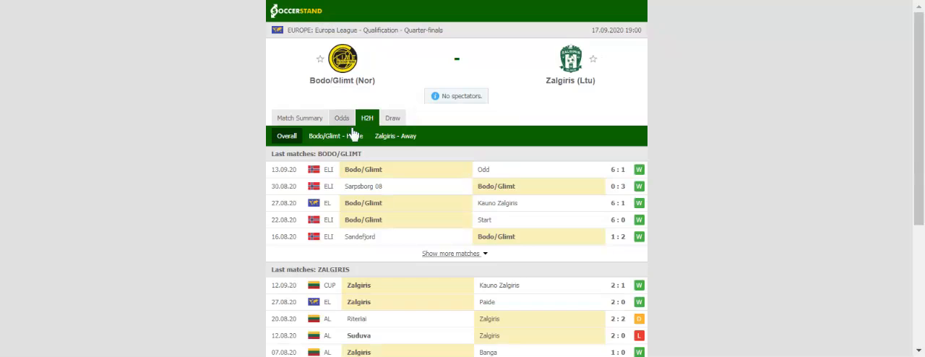
pyautogui.click(334, 136)
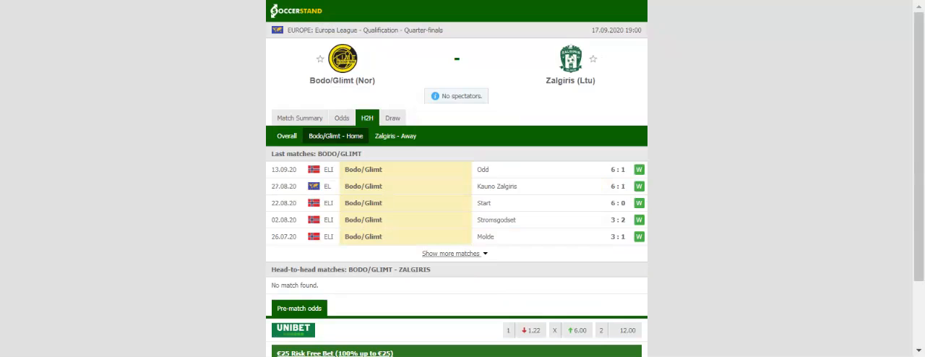
# Step: Switch the H2H list to the 'Zalgiris - Away' matches
pyautogui.click(396, 136)
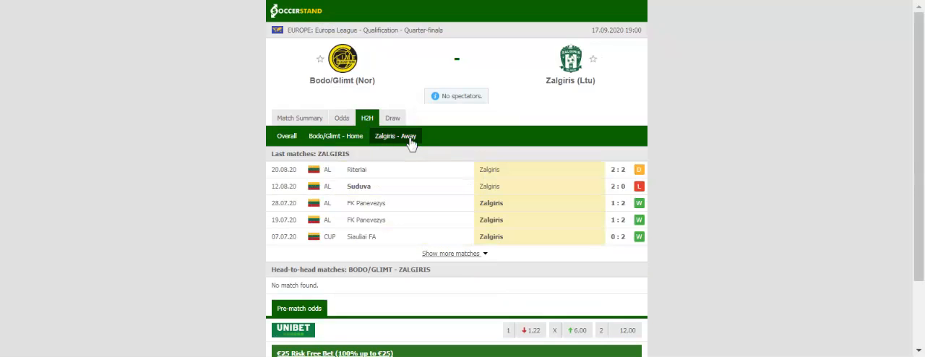
pyautogui.moveTo(409, 142)
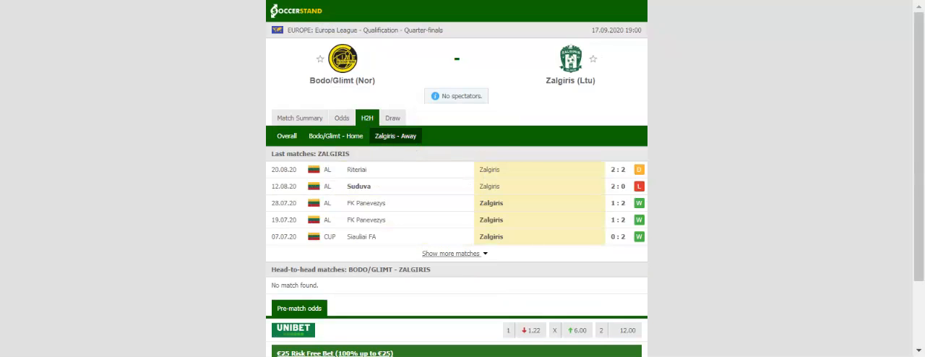